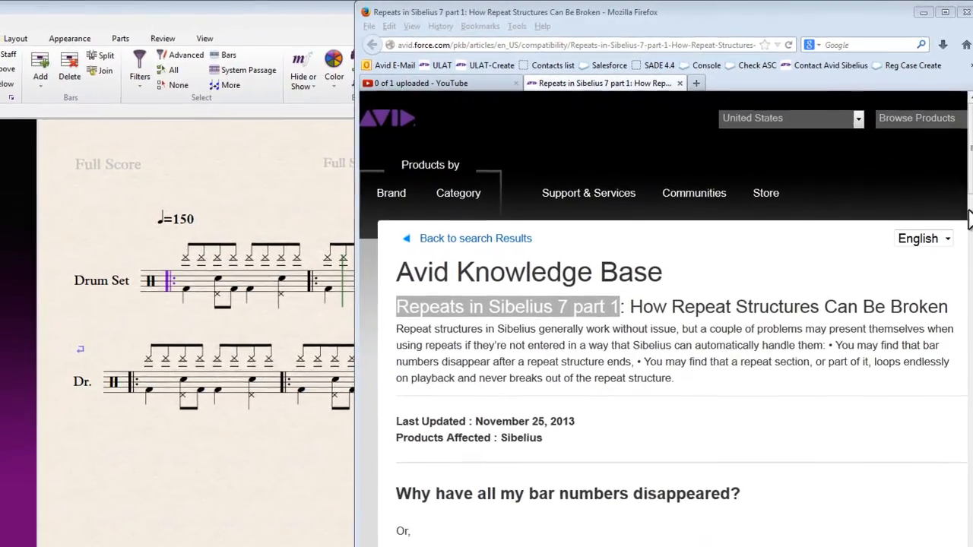
# Scroll the Knowledge Base article down to the nested-repeat section
pyautogui.scroll(-3)
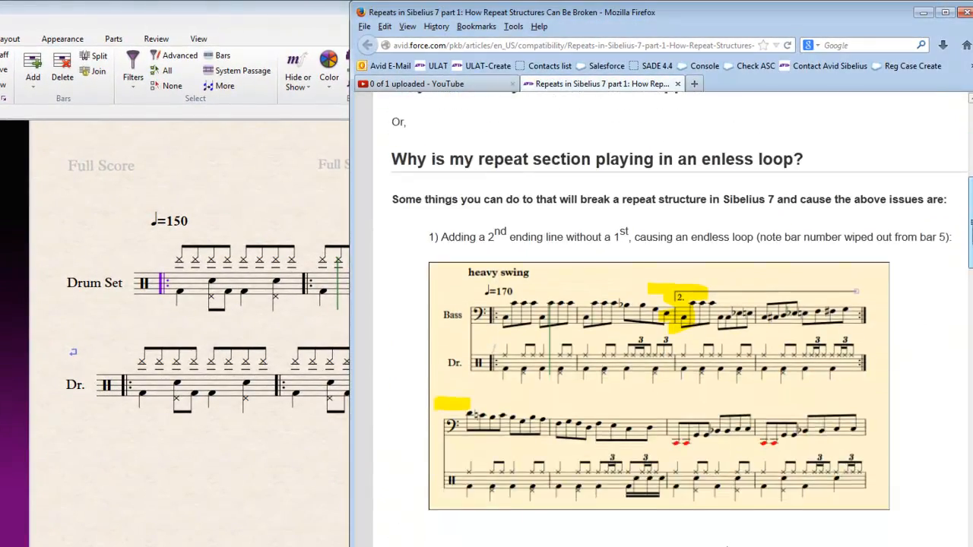
pyautogui.scroll(-3)
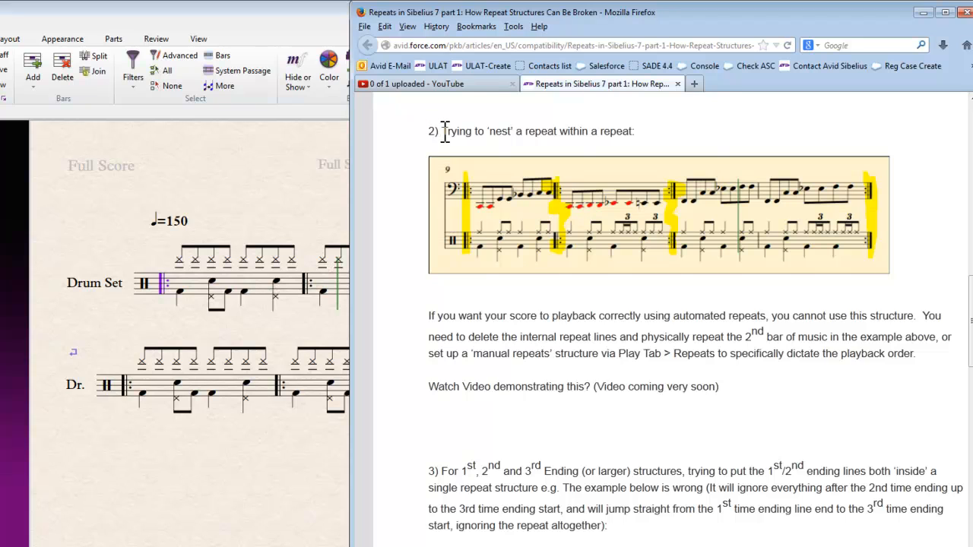
pyautogui.moveTo(468, 137)
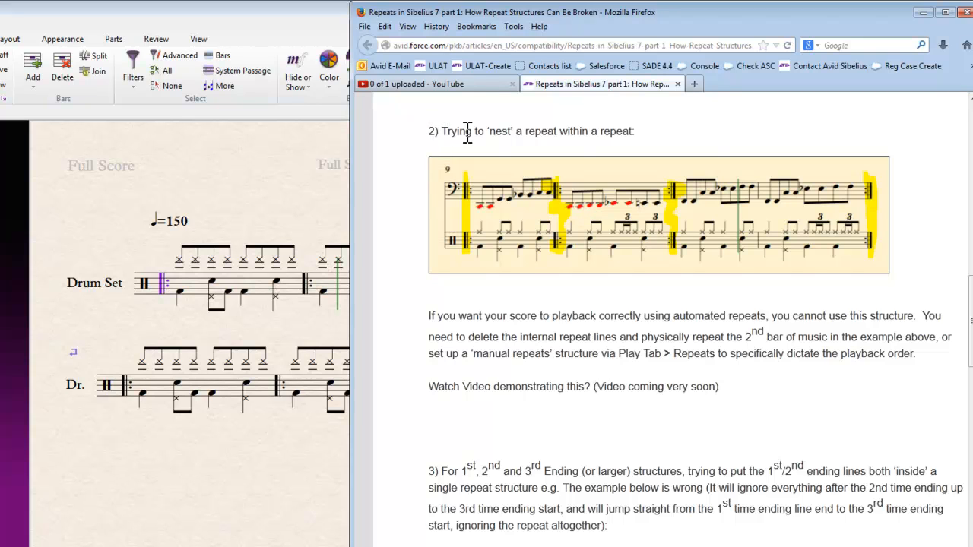
pyautogui.moveTo(684, 220)
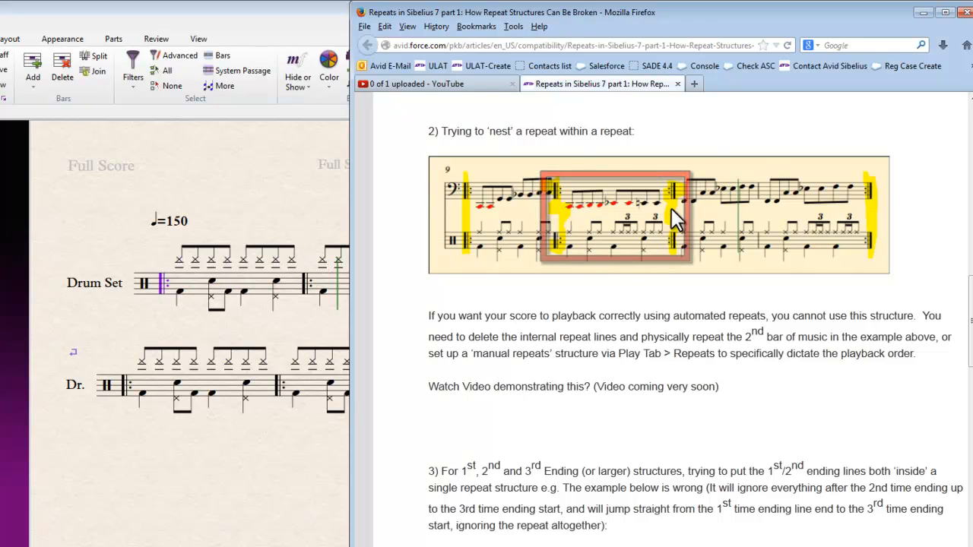
pyautogui.moveTo(779, 170)
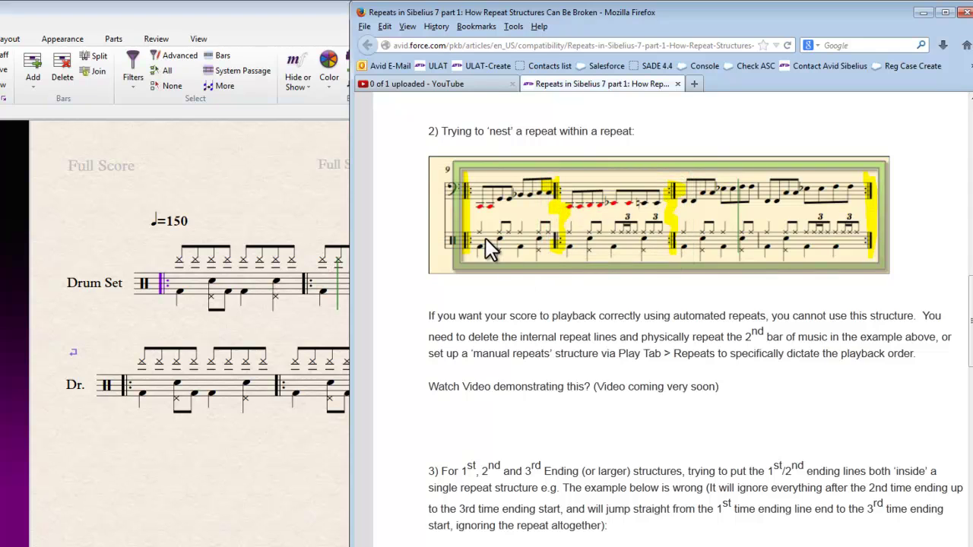
pyautogui.moveTo(465, 199)
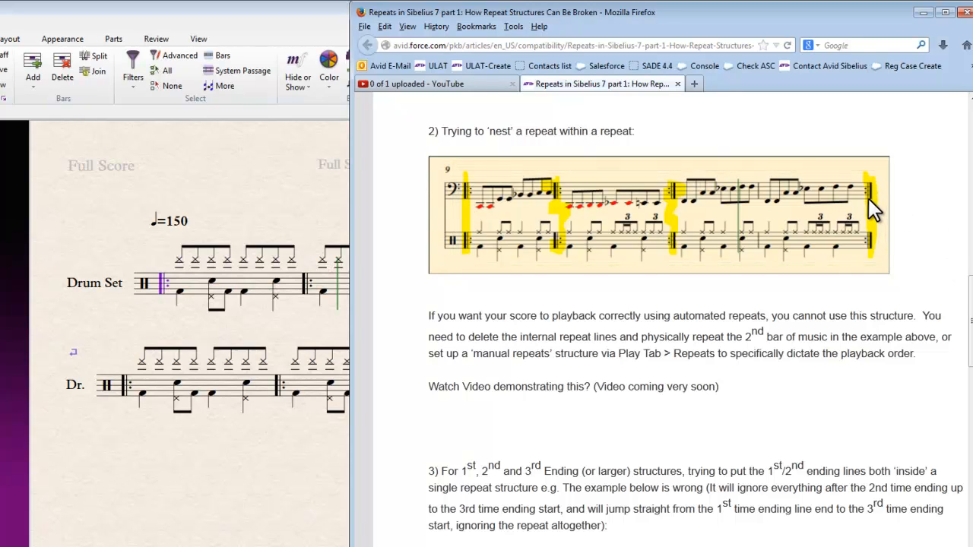
pyautogui.moveTo(874, 262)
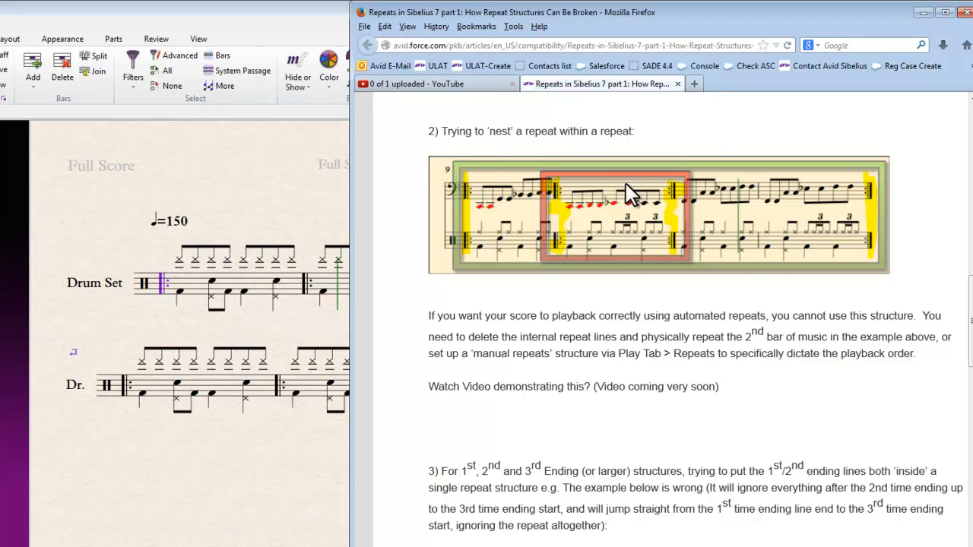
pyautogui.moveTo(281, 242)
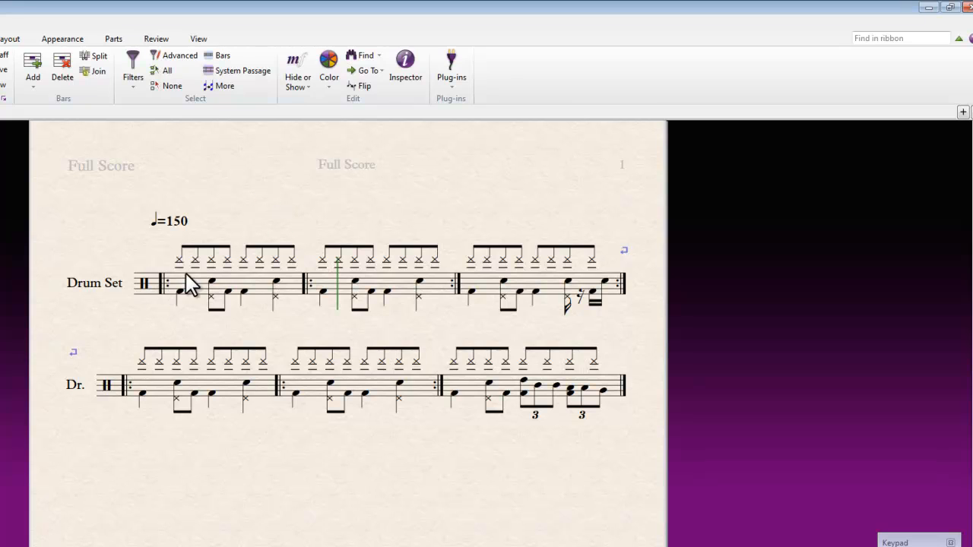
pyautogui.moveTo(300, 231)
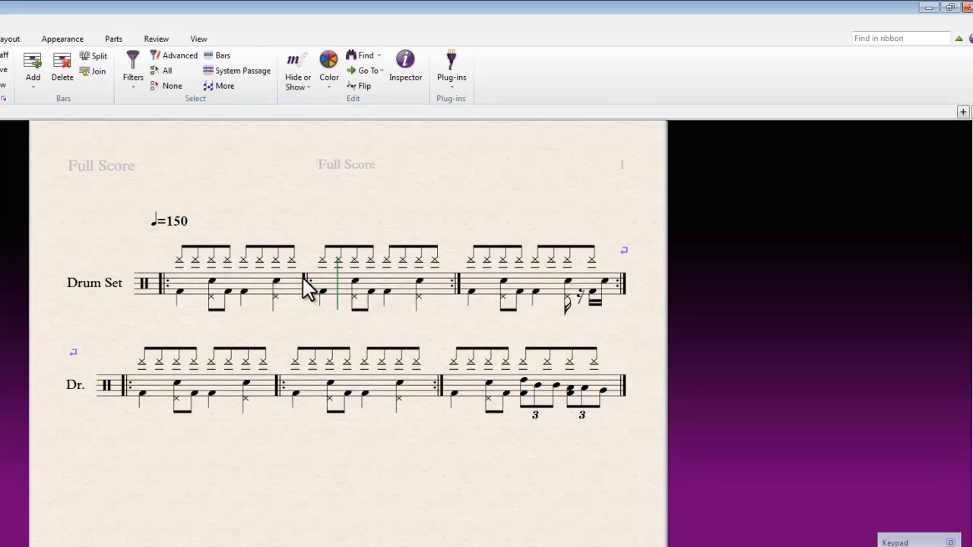
pyautogui.moveTo(341, 315)
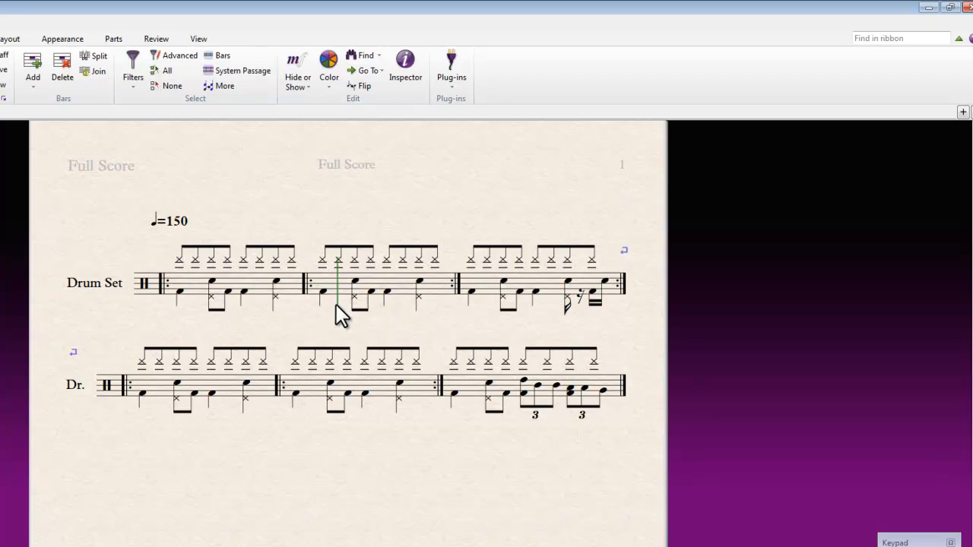
pyautogui.moveTo(378, 301)
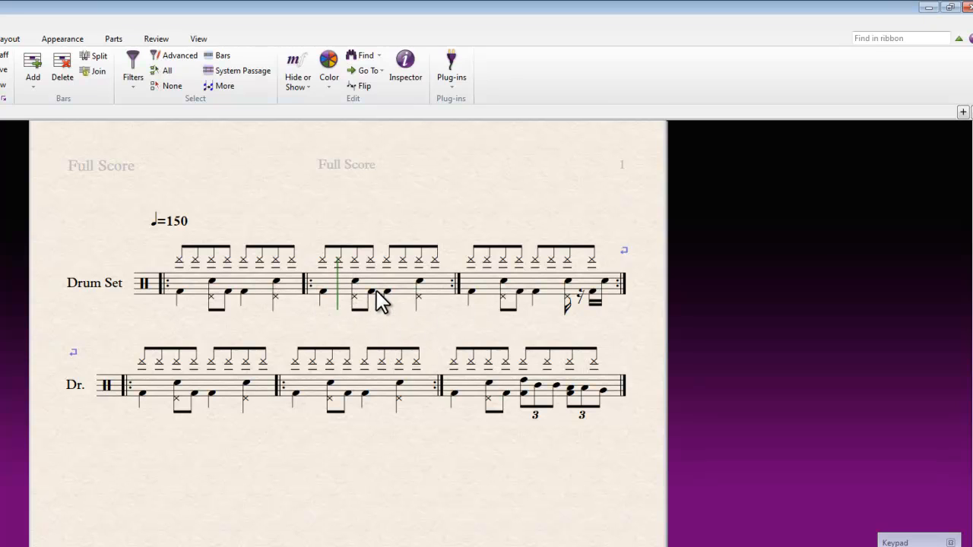
pyautogui.moveTo(374, 268)
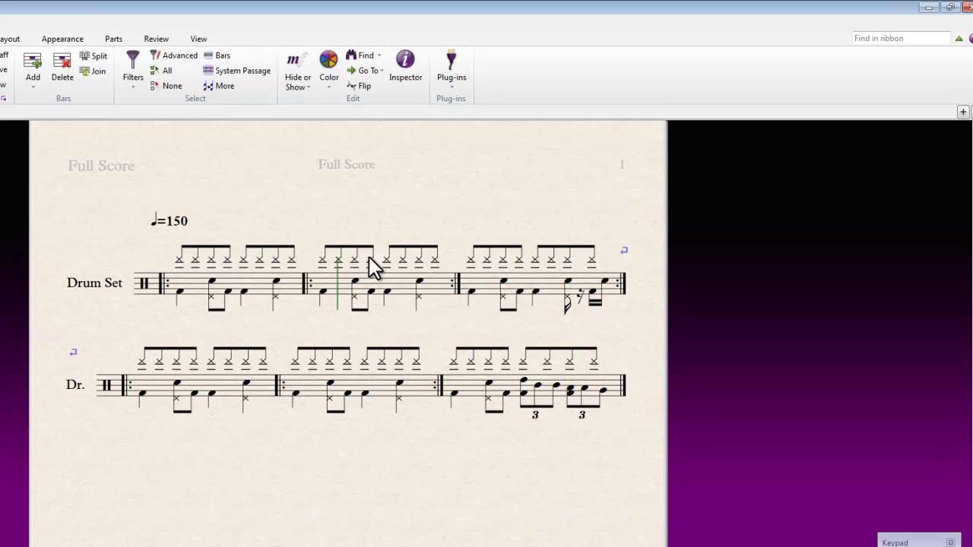
pyautogui.moveTo(315, 301)
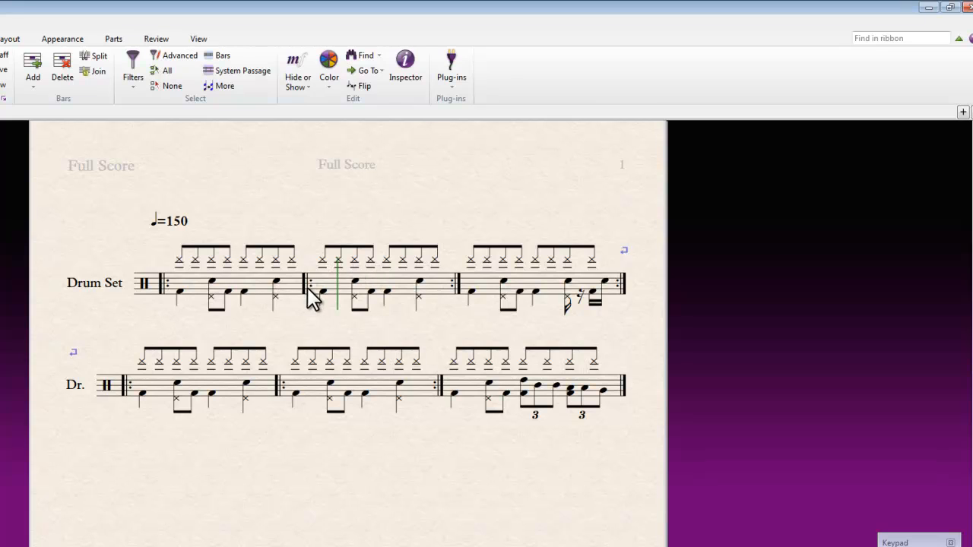
pyautogui.moveTo(128, 361)
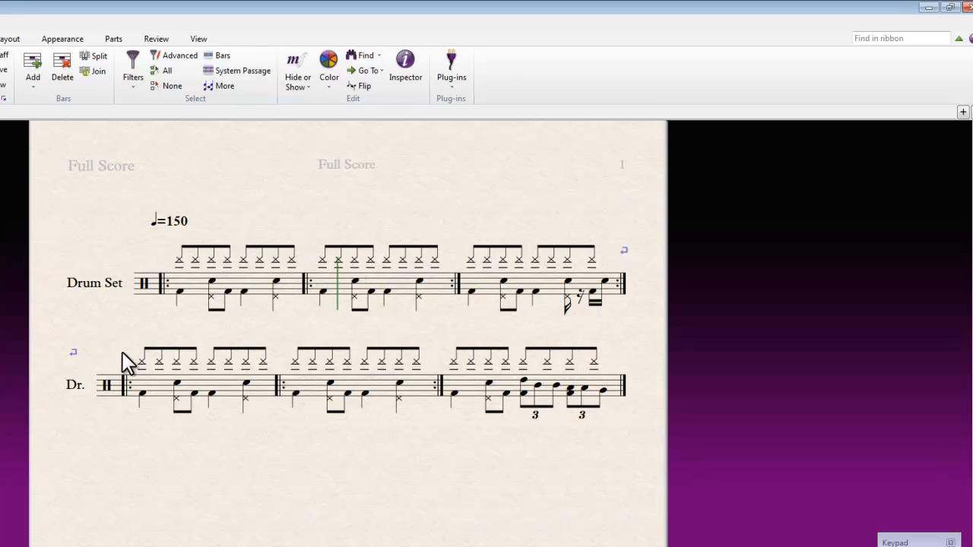
pyautogui.moveTo(98, 386)
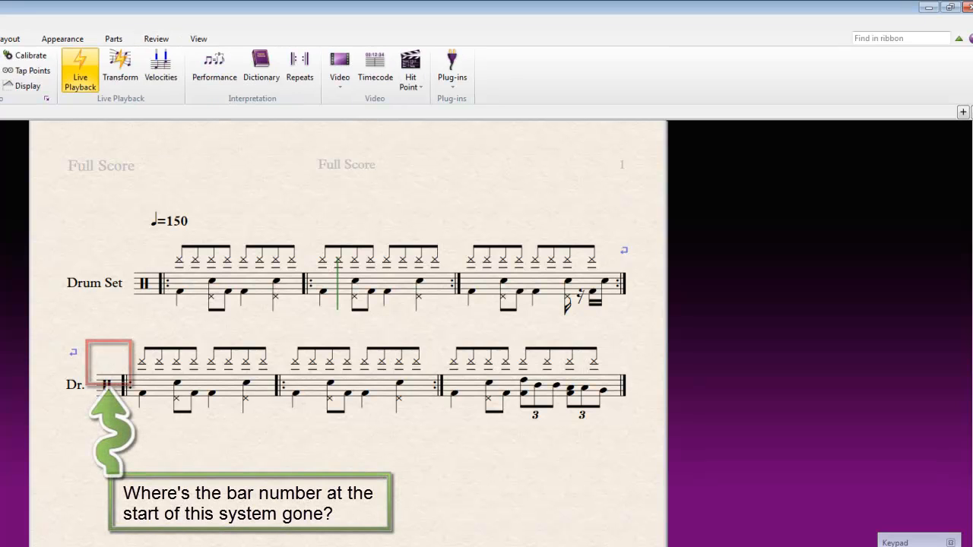
pyautogui.moveTo(301, 67)
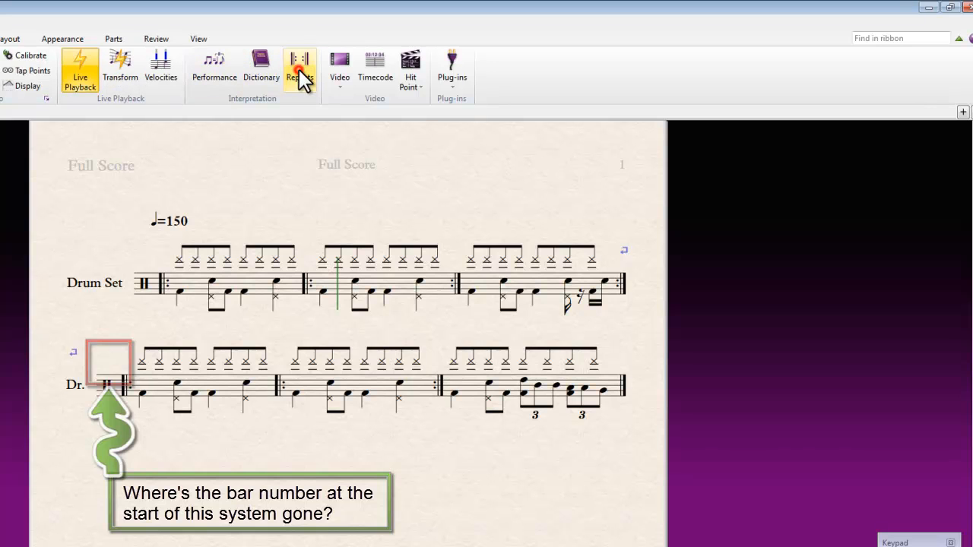
# Set repeats playback to 'Don't play repeats' and confirm
pyautogui.click(298, 62)
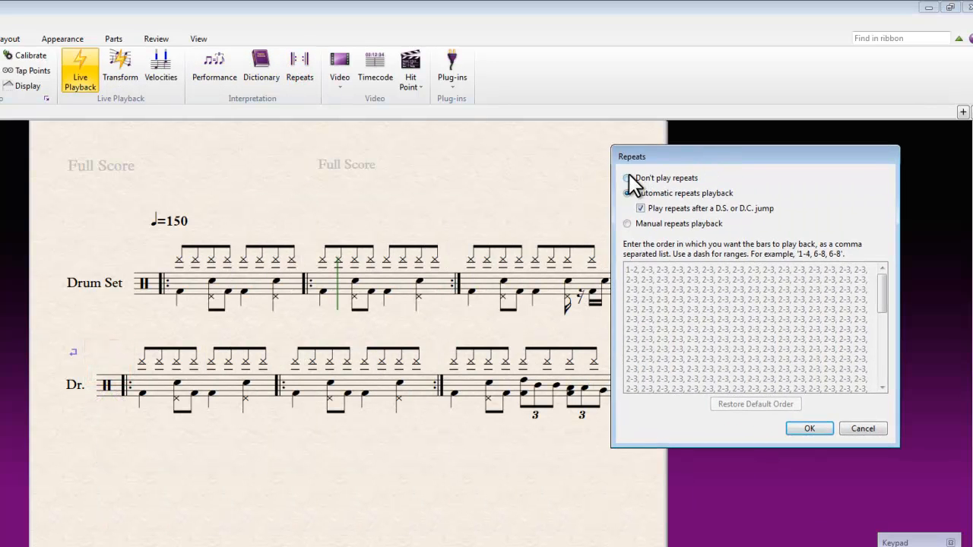
pyautogui.click(626, 178)
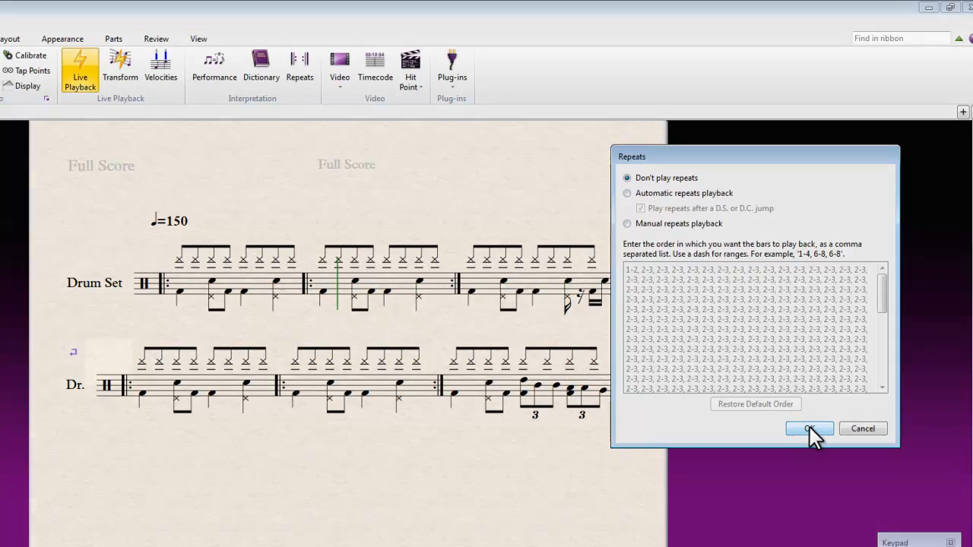
pyautogui.click(815, 429)
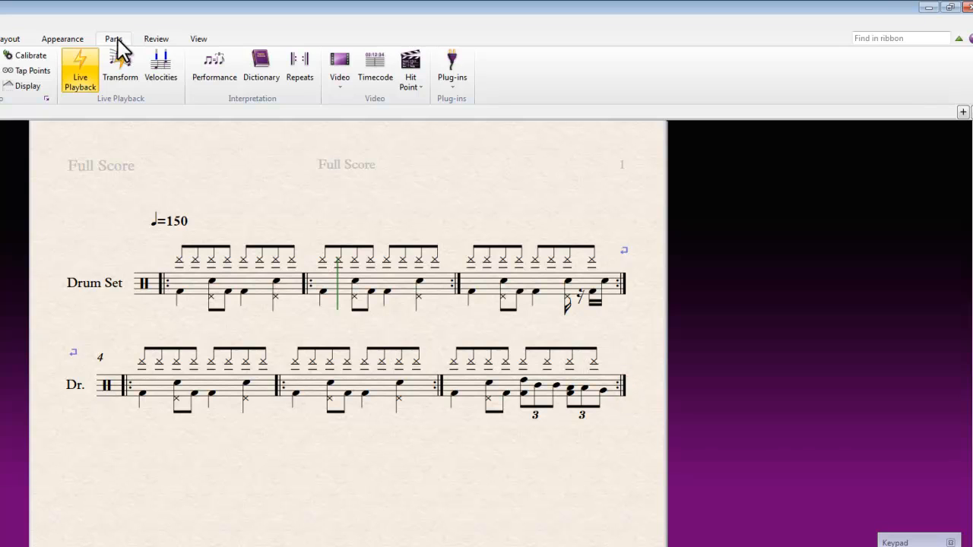
# Set repeats playback back to 'Automatic repeats playback' and confirm
pyautogui.click(301, 61)
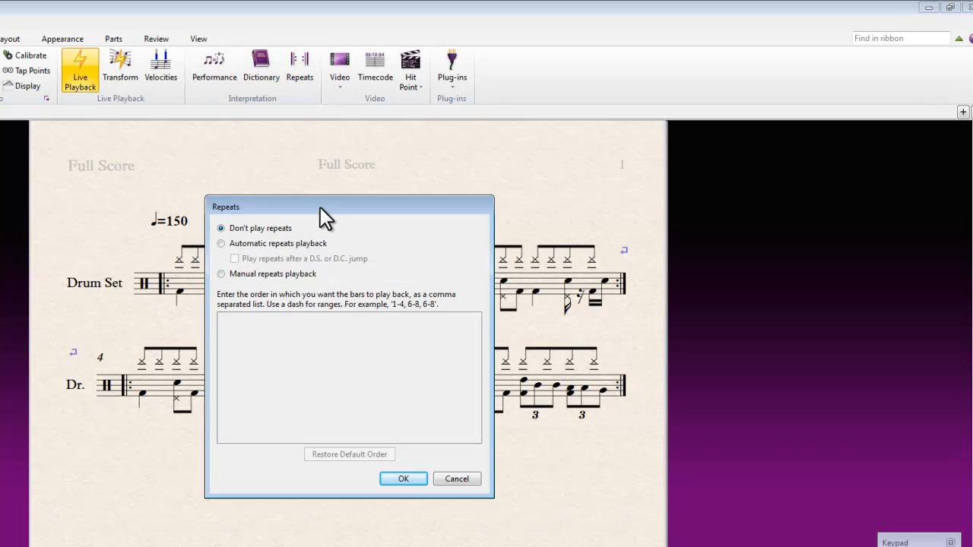
pyautogui.click(403, 478)
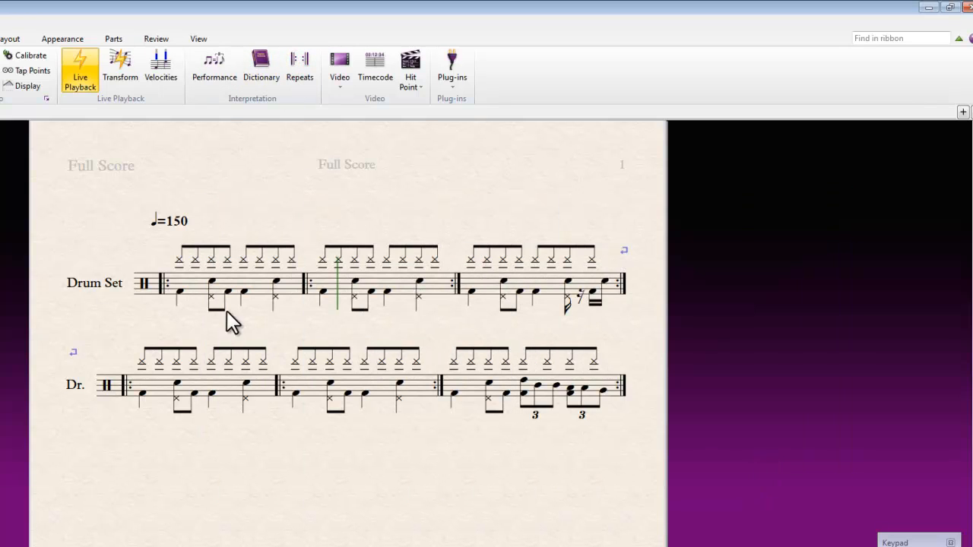
pyautogui.click(301, 63)
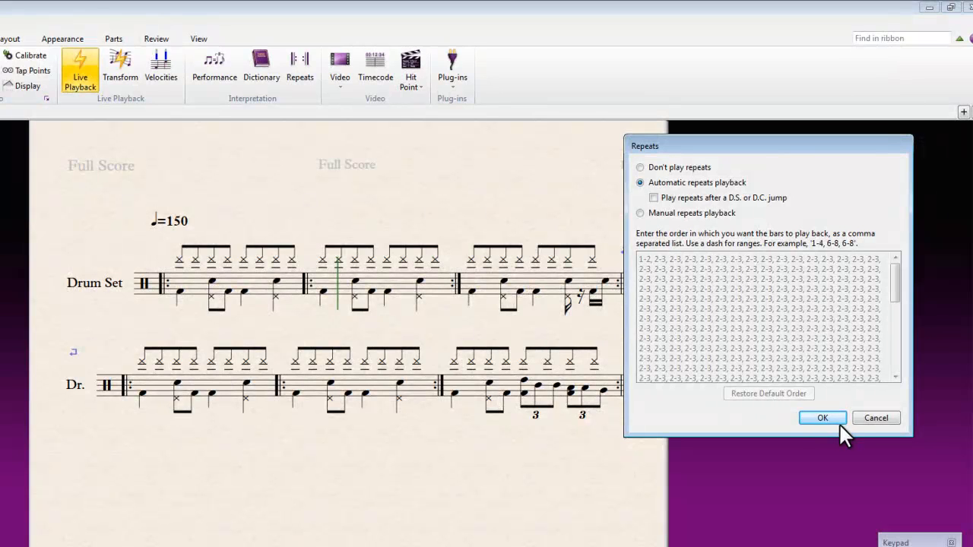
pyautogui.click(822, 419)
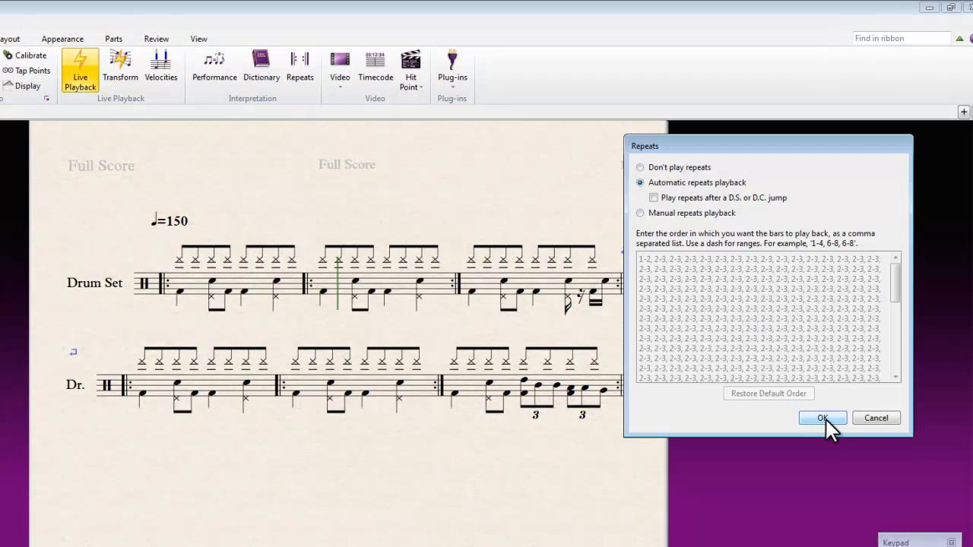
pyautogui.moveTo(824, 433)
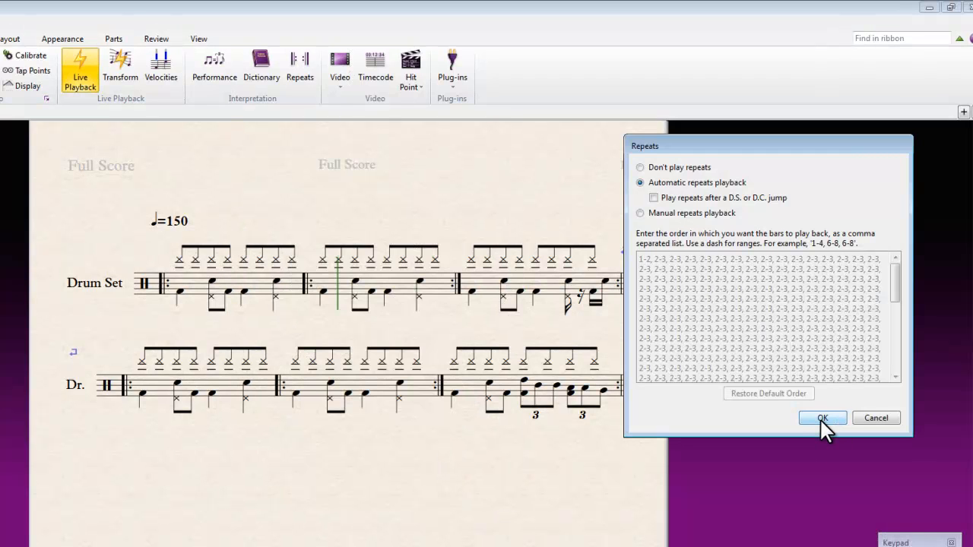
pyautogui.click(822, 418)
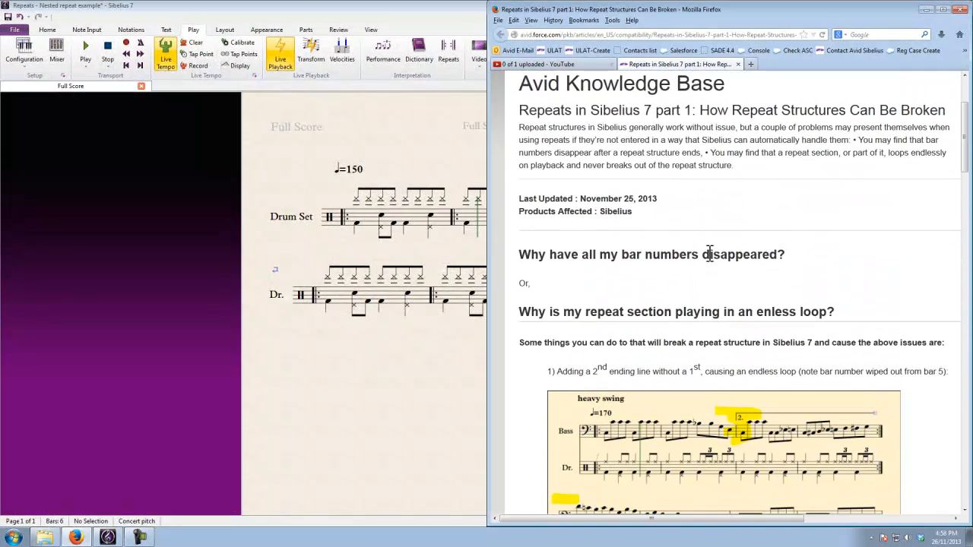
# Highlight the heading 'Why is my repeat section playing in an endless loop?' in the article
pyautogui.moveTo(520, 312); pyautogui.dragTo(818, 312)
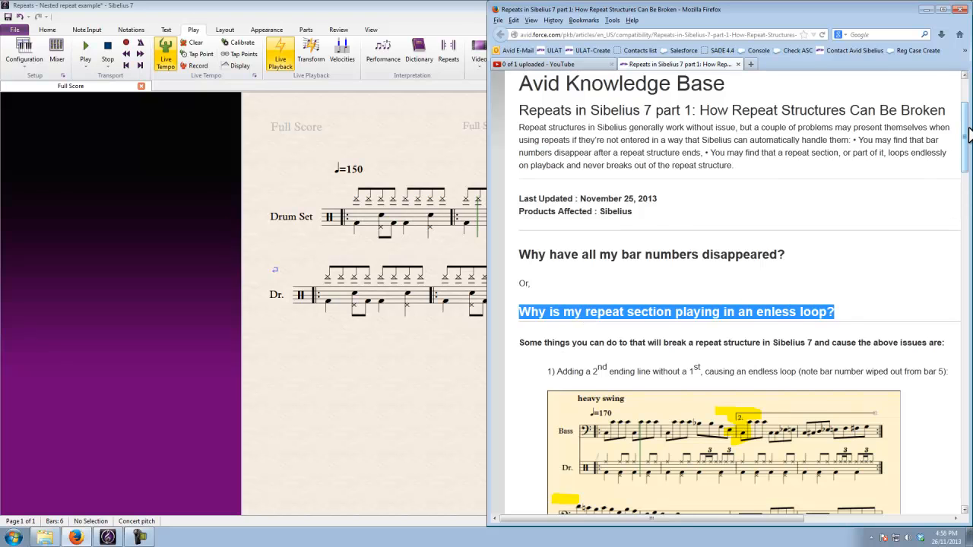
pyautogui.scroll(-3)
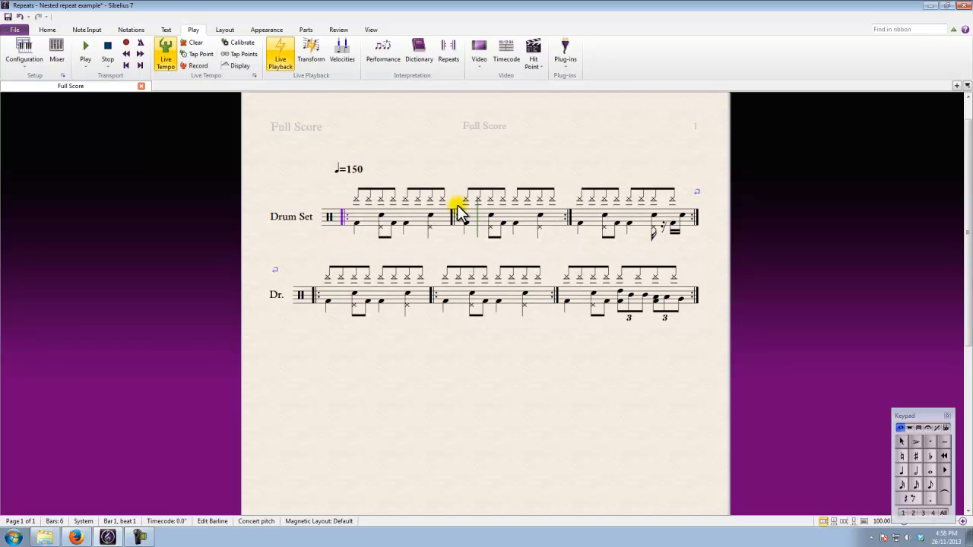
# Start playback and watch the playback line cycle endlessly between bars 2 and 3
pyautogui.click(459, 213)
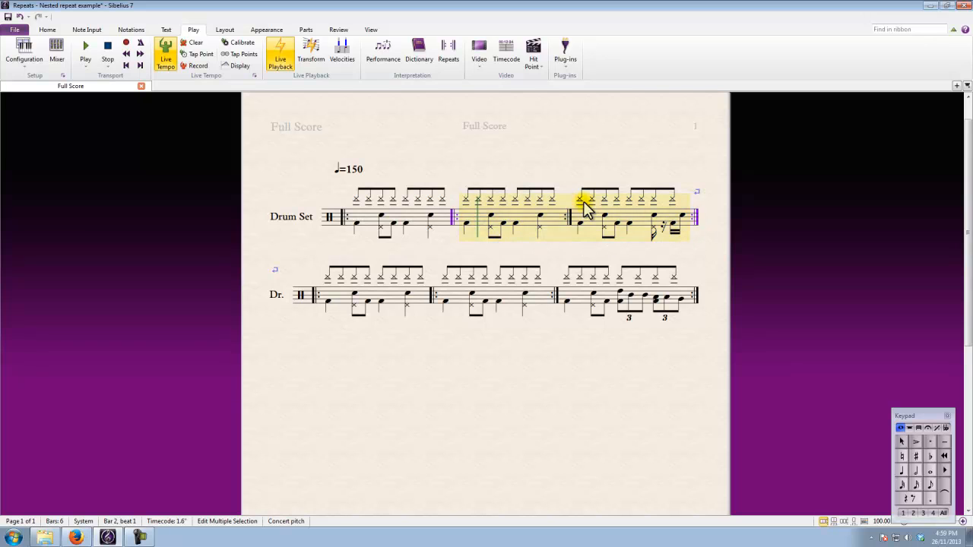
pyautogui.click(409, 230)
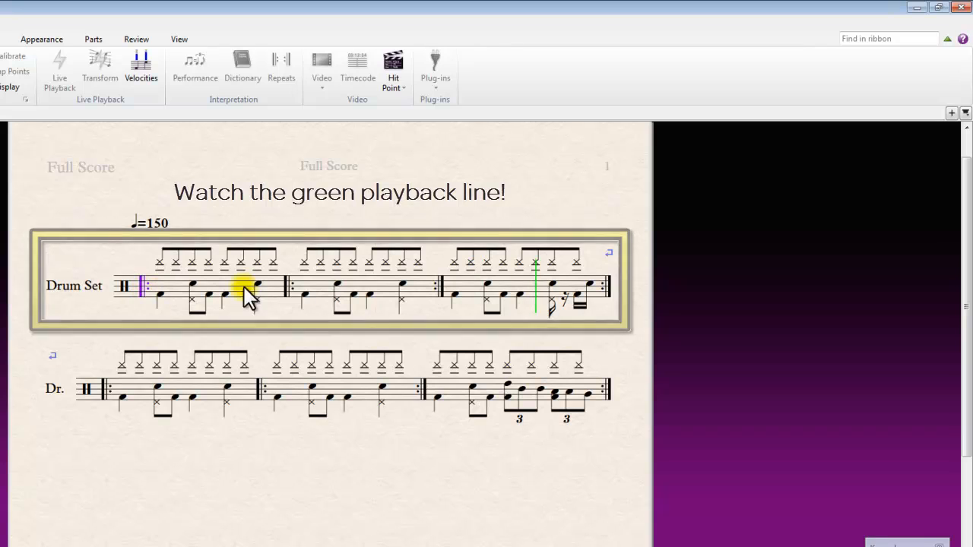
pyautogui.moveTo(290, 301)
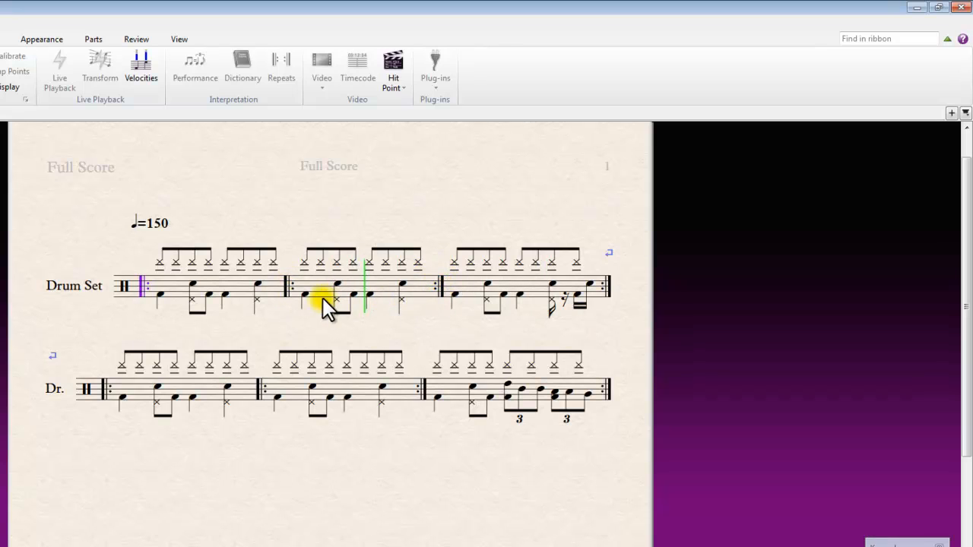
pyautogui.moveTo(429, 301)
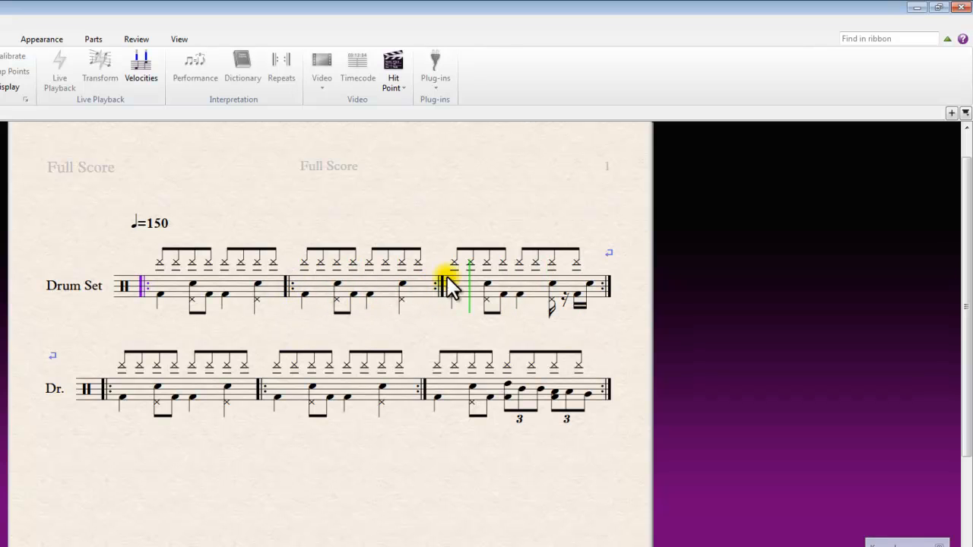
# Stop the looping playback of the drum score
pyautogui.click(58, 69)
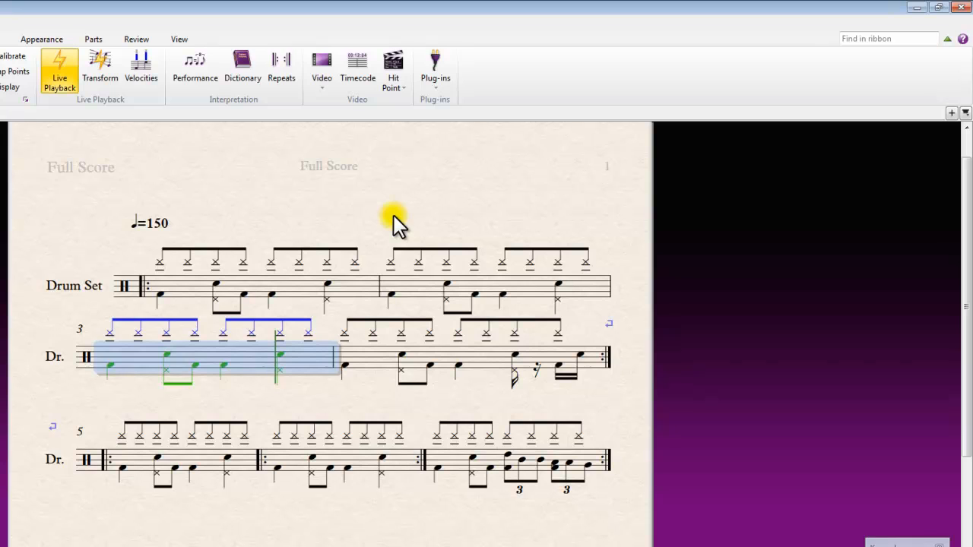
pyautogui.moveTo(488, 373)
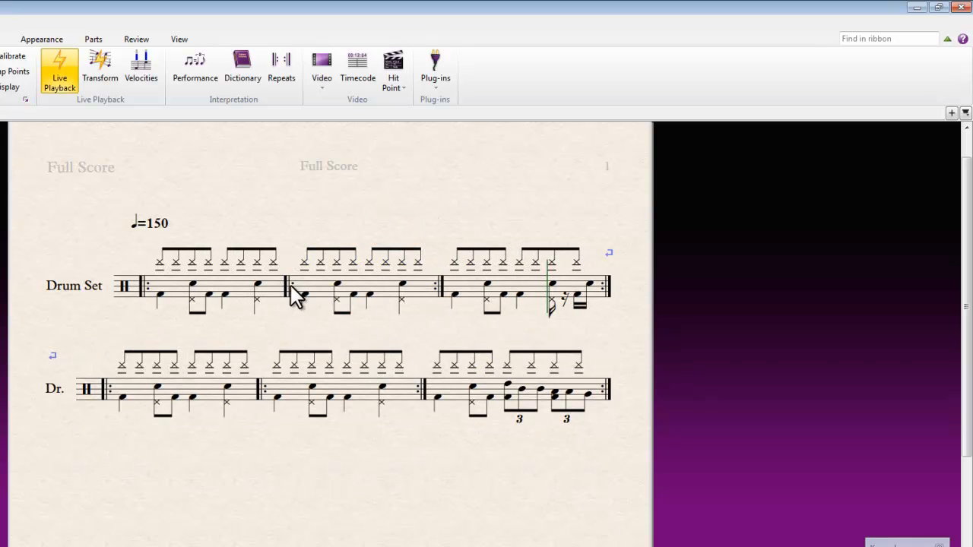
pyautogui.moveTo(407, 225)
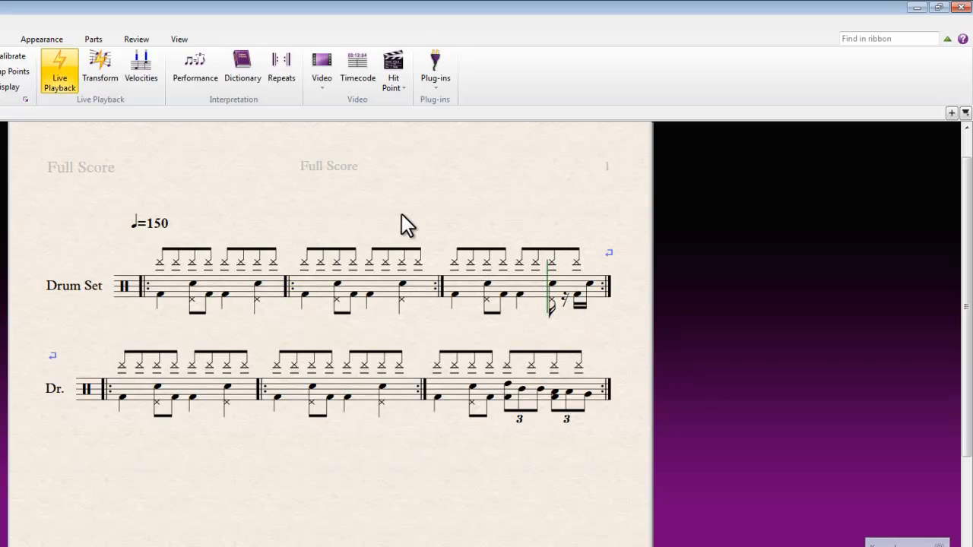
pyautogui.moveTo(407, 303)
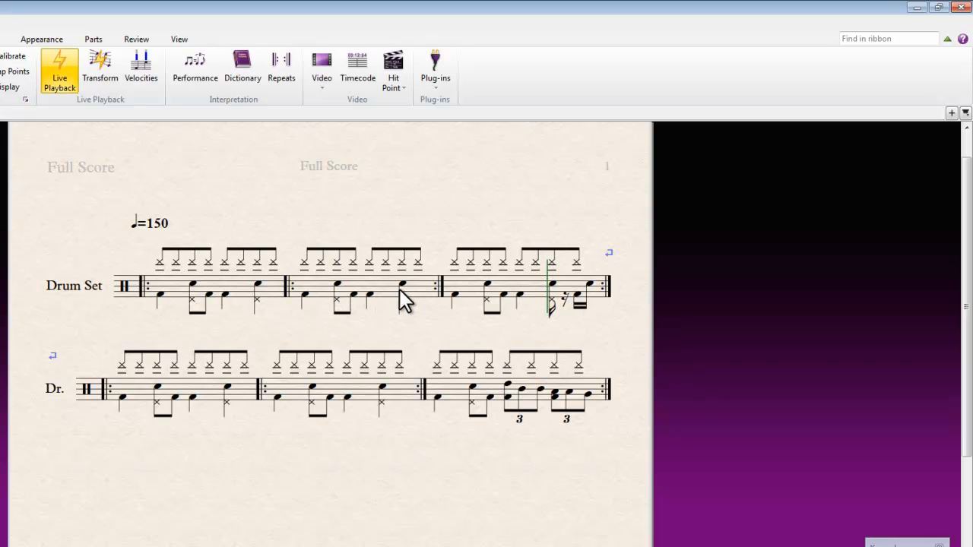
pyautogui.moveTo(358, 297)
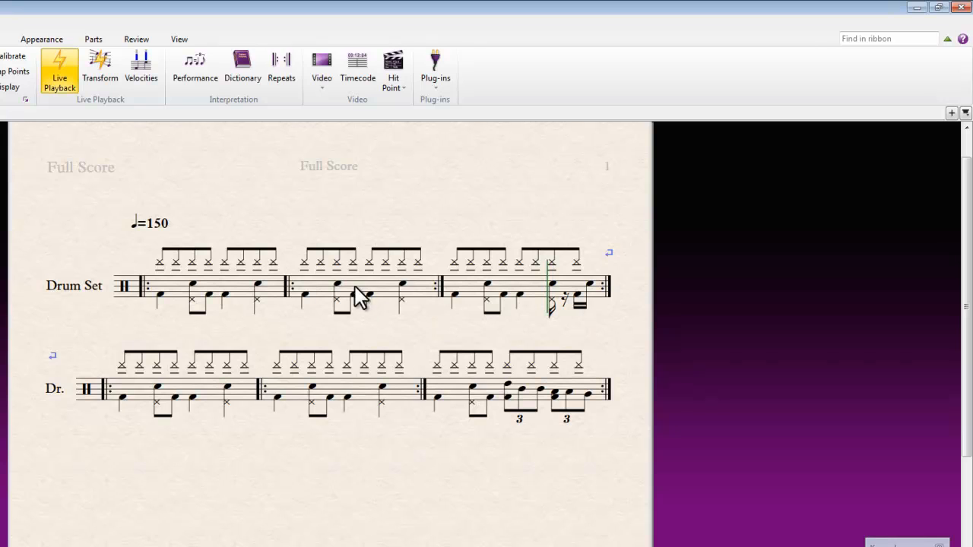
pyautogui.moveTo(297, 283)
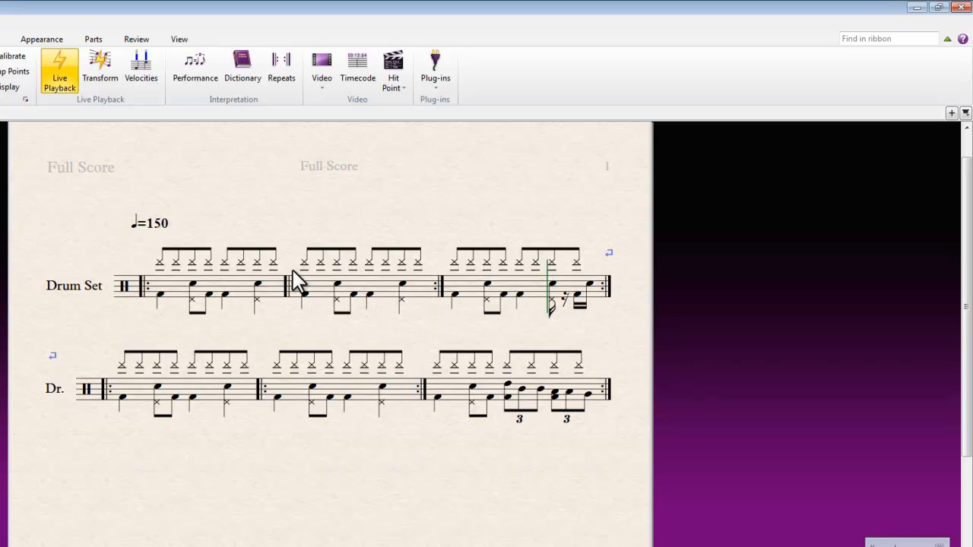
pyautogui.moveTo(382, 327)
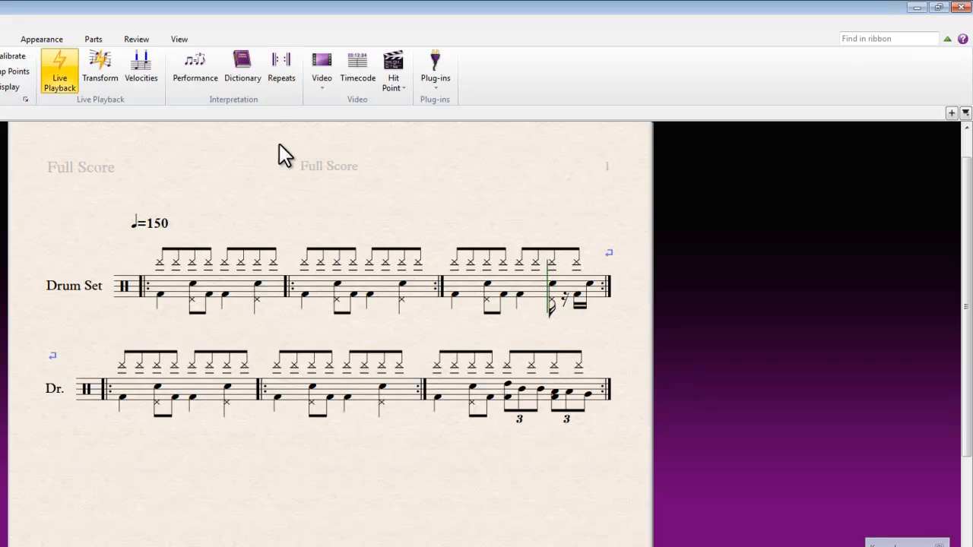
# In the Transport window, push the playback position from the start to about 18 minutes
pyautogui.click(281, 69)
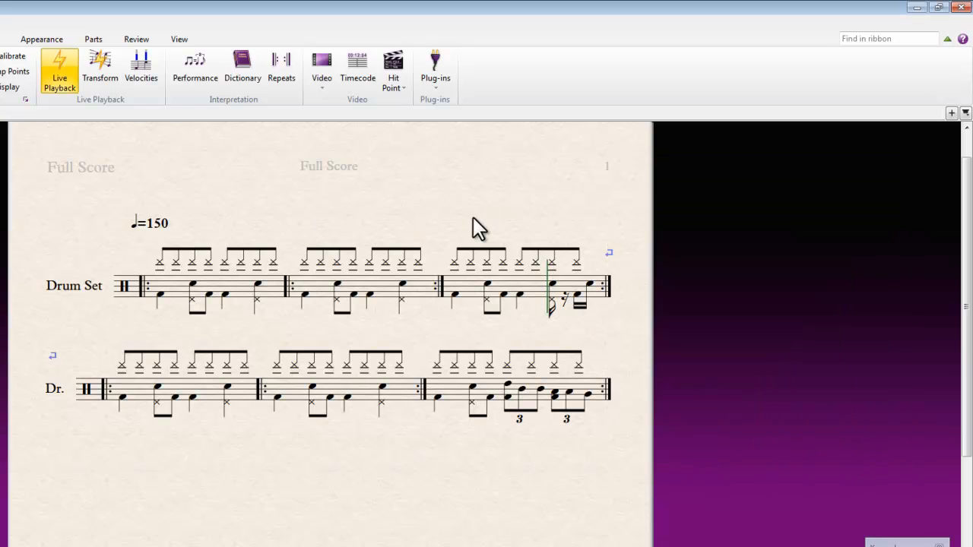
pyautogui.moveTo(459, 228)
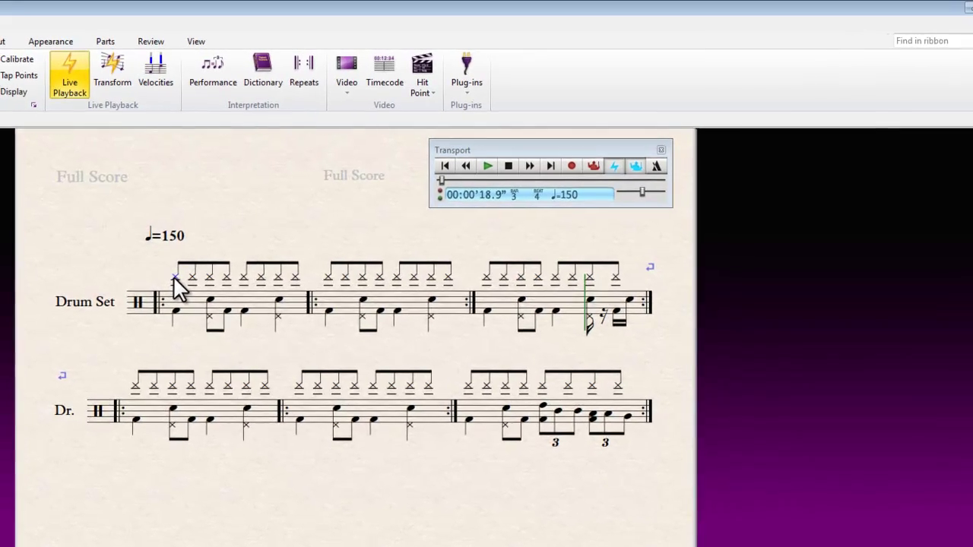
pyautogui.click(444, 166)
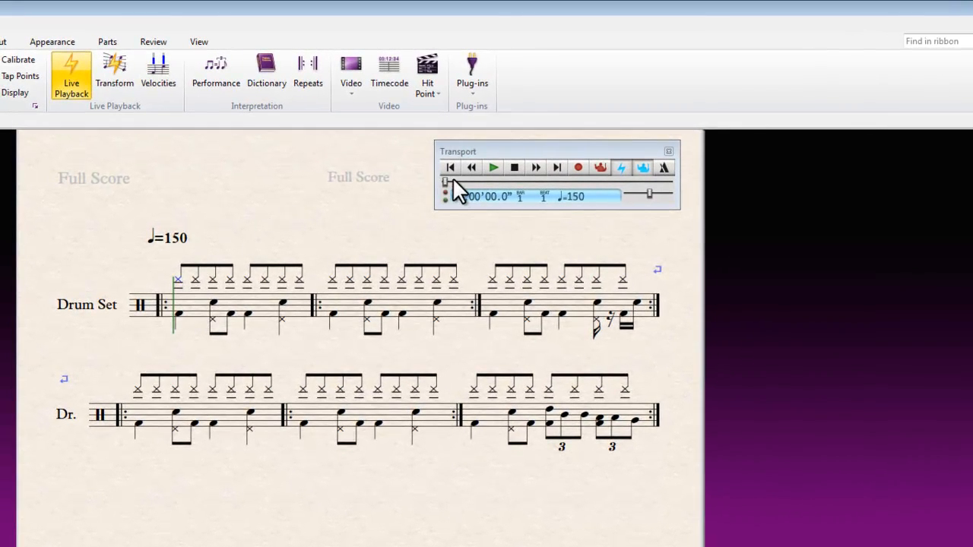
pyautogui.click(493, 167)
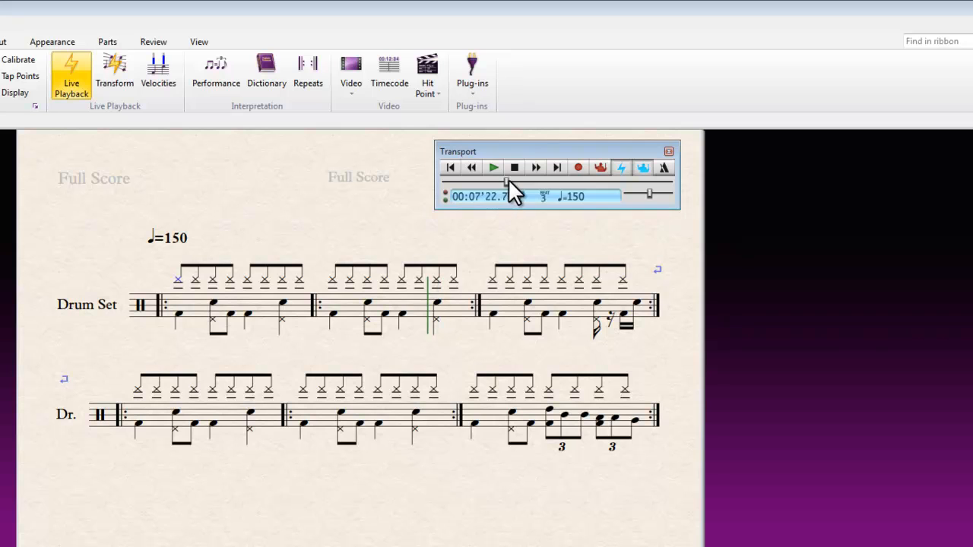
pyautogui.moveTo(505, 183); pyautogui.dragTo(590, 182)
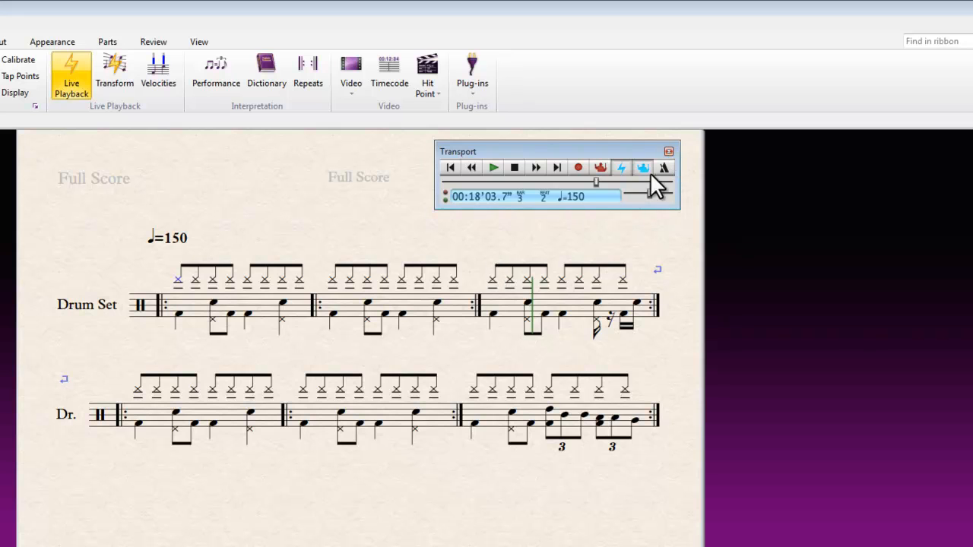
# Review the automatic repeat order in the Repeats dialog, then browse the Repeats example folder
pyautogui.click(307, 68)
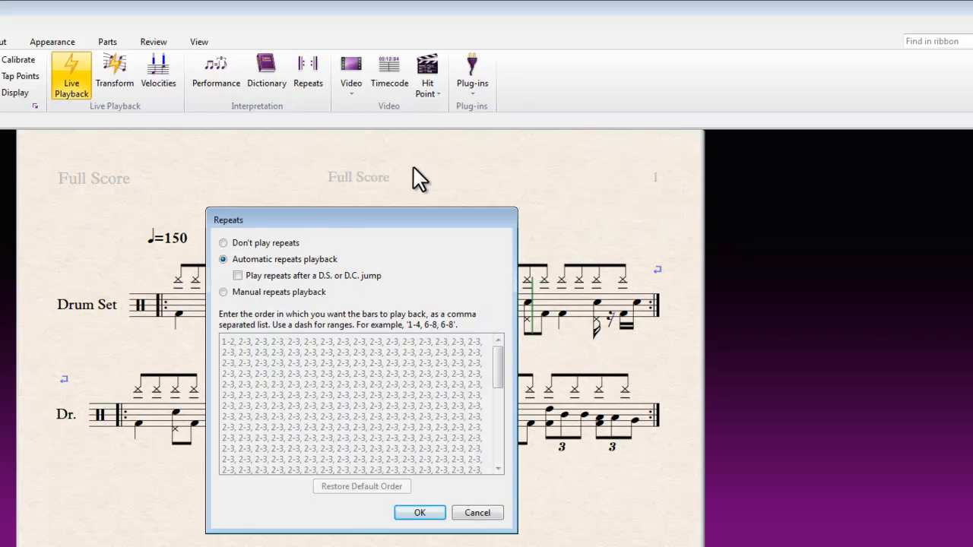
pyautogui.moveTo(362, 219); pyautogui.dragTo(830, 178)
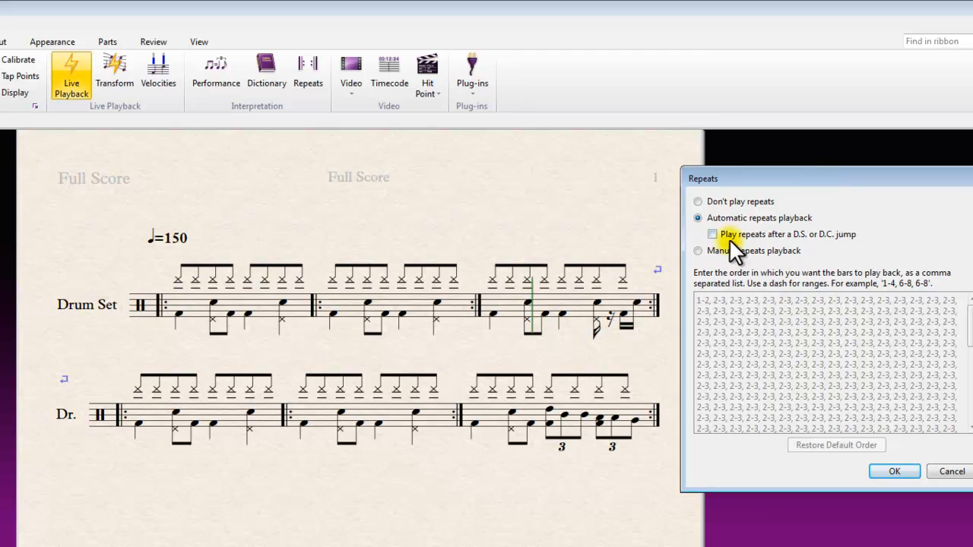
pyautogui.click(696, 251)
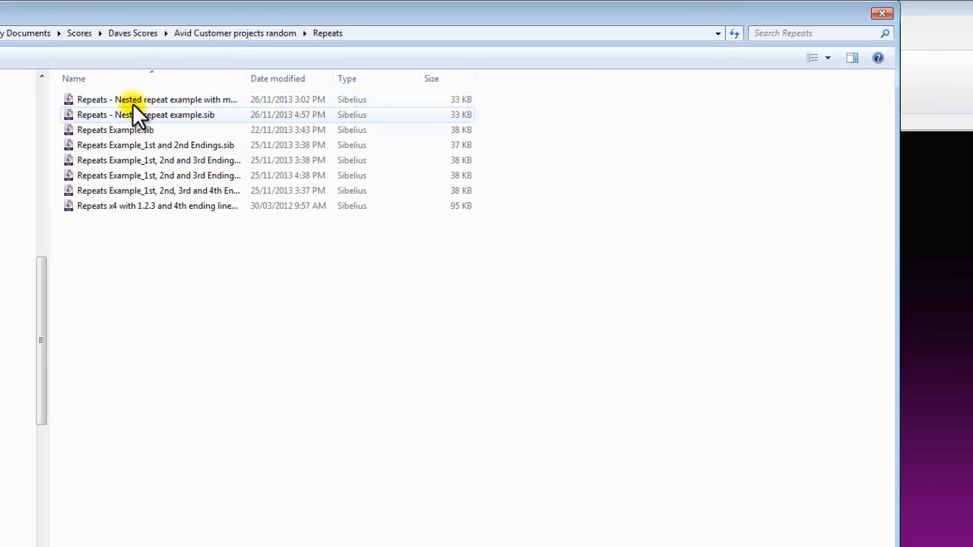
# Load the Heavy Swing nested repeat example and show its manual repeat playback order
pyautogui.doubleClick(146, 114)
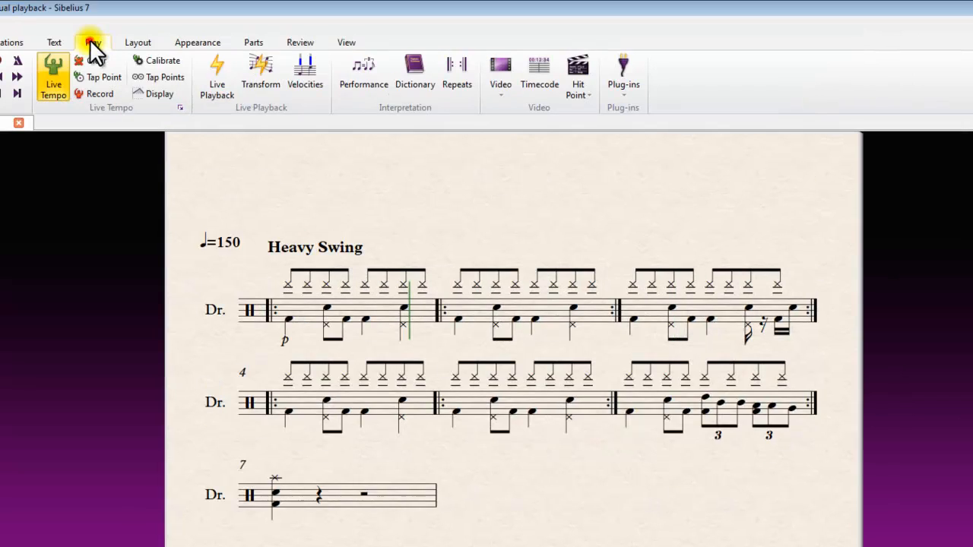
pyautogui.click(456, 68)
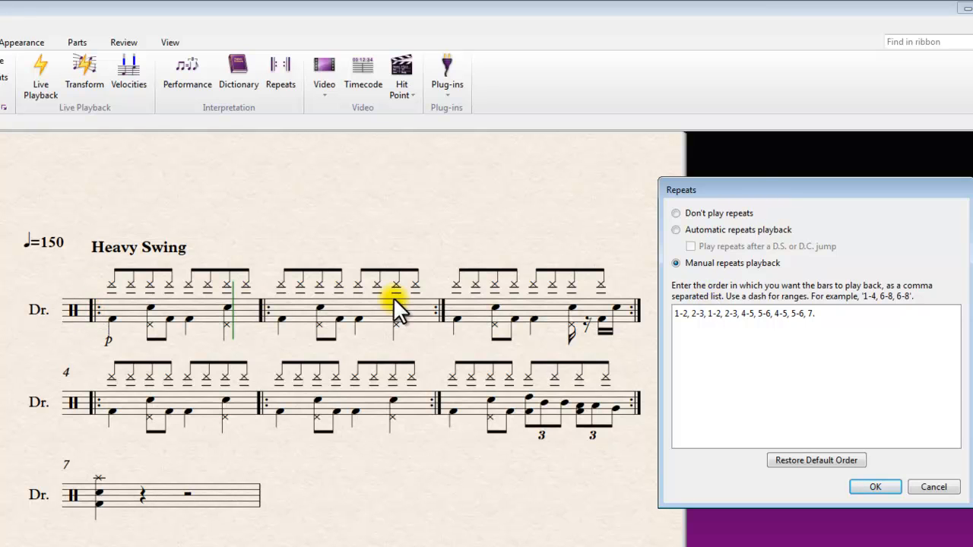
pyautogui.moveTo(395, 372)
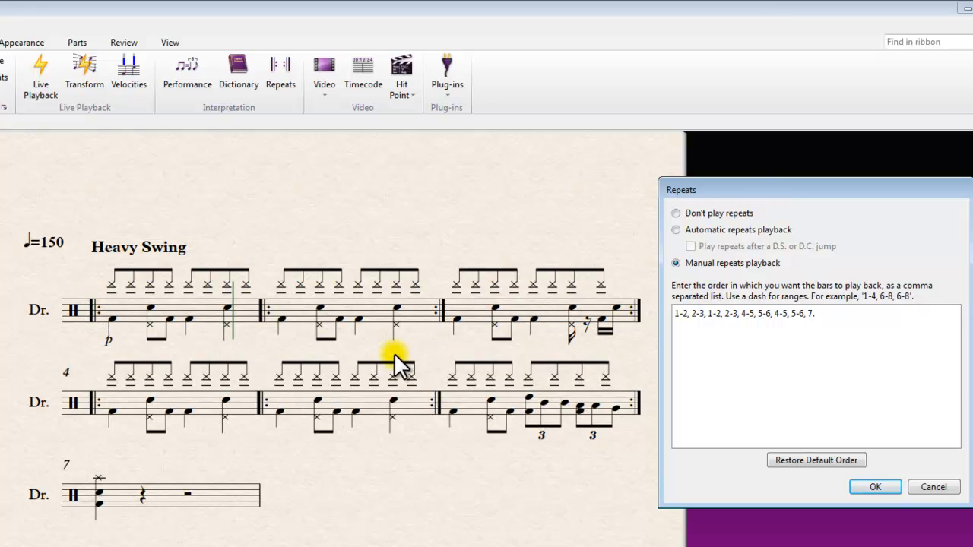
pyautogui.moveTo(121, 296)
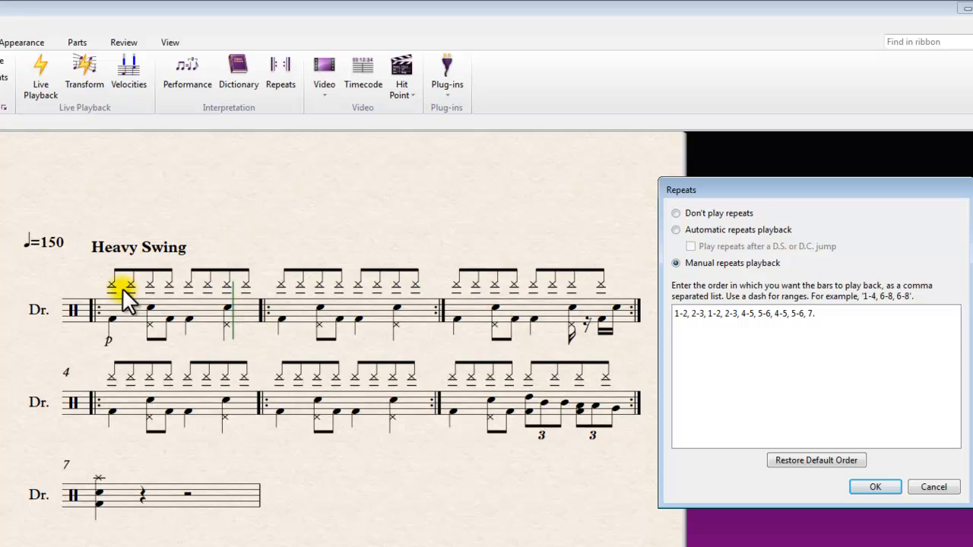
# Play Heavy Swing from the first note of bar 1 through its manual repeat order to bar 7
pyautogui.click(881, 487)
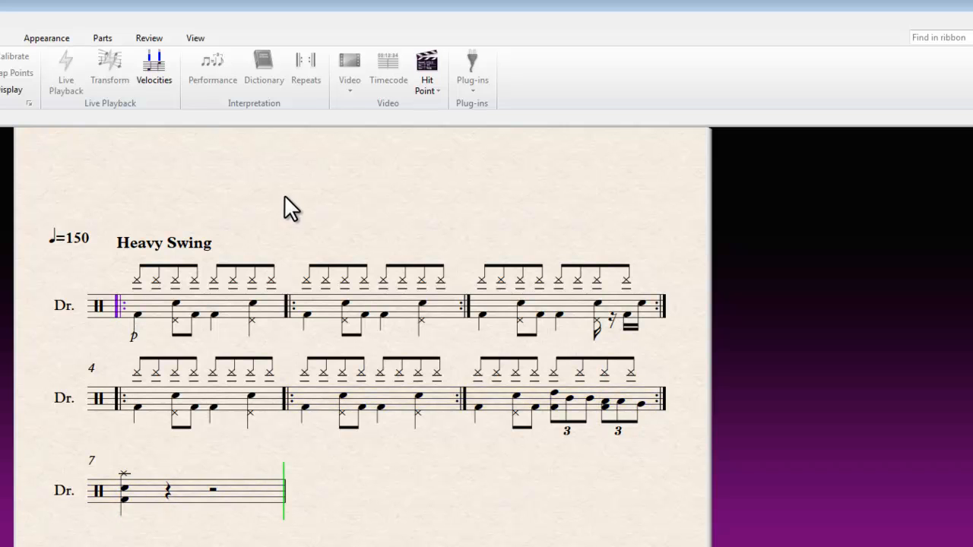
pyautogui.click(64, 69)
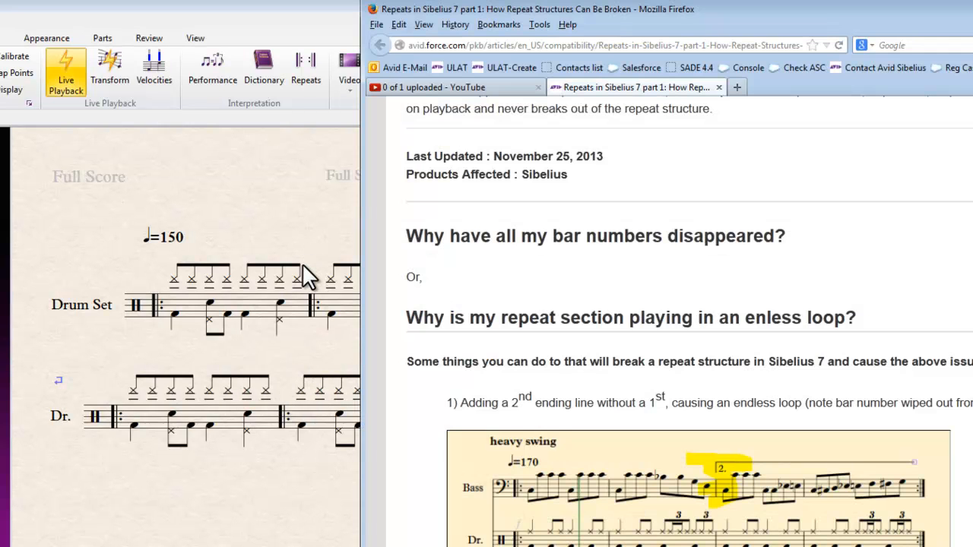
# Scroll the Avid article down to its first endless-loop cause: a second ending line without a first
pyautogui.scroll(-3)
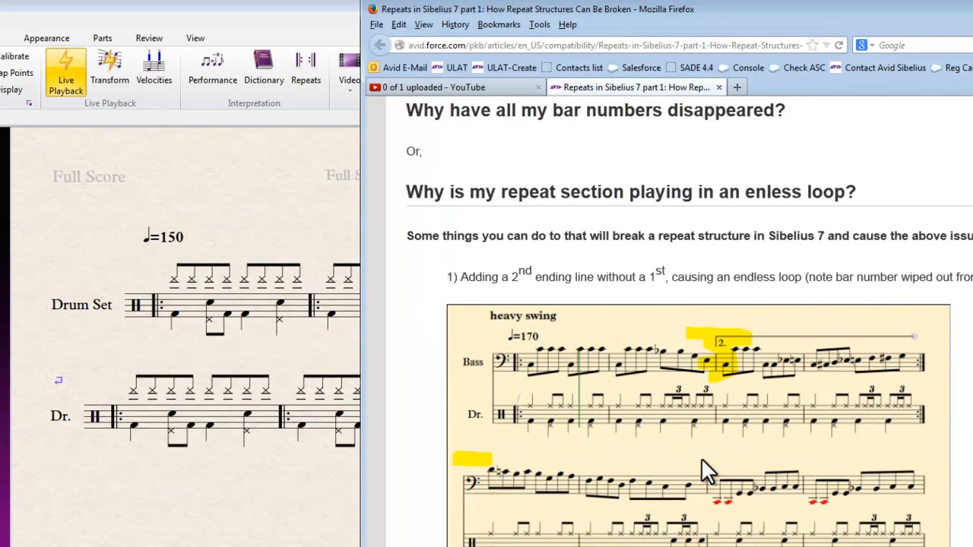
pyautogui.scroll(-3)
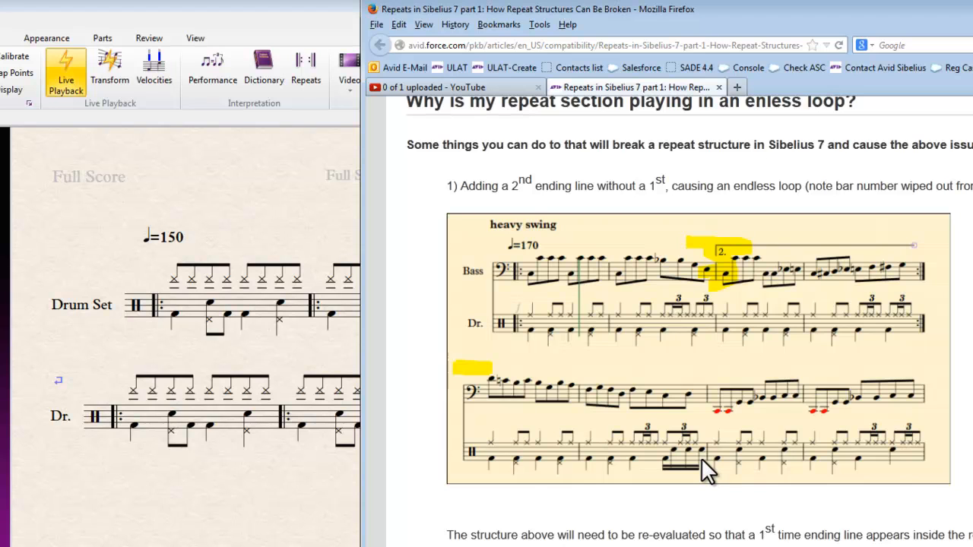
pyautogui.moveTo(246, 342)
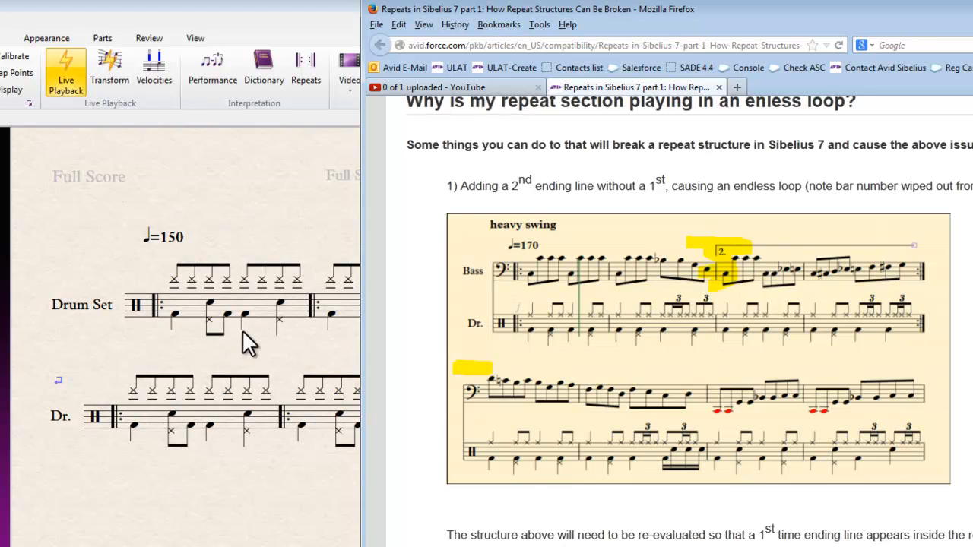